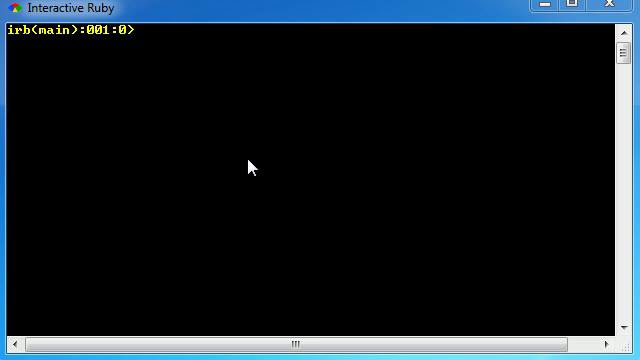
mouse_move(256, 172)
type("32.class")
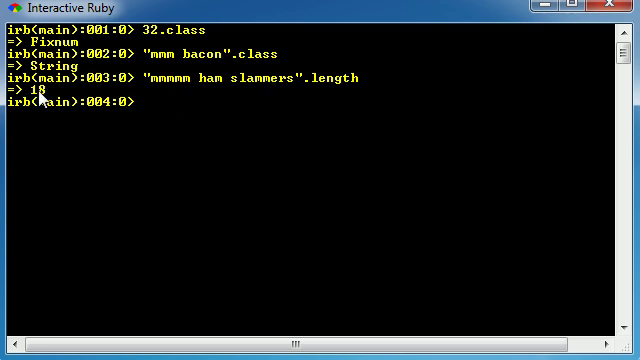
type("\"\"")
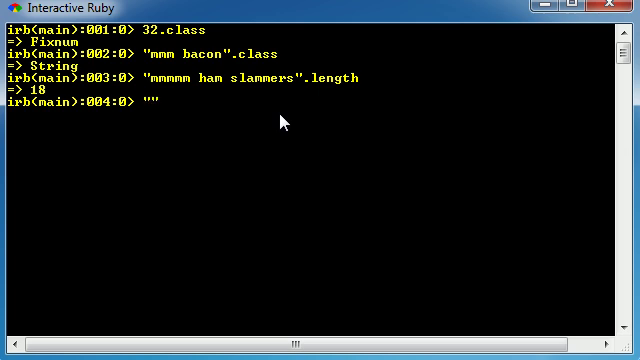
type("\"slam jelly pockets\".upcase")
type("\"evil\".reverse")
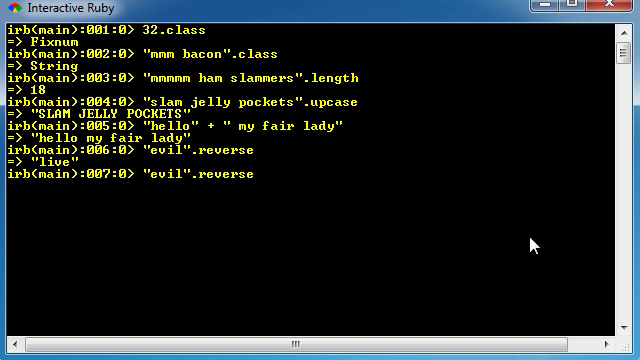
type("u")
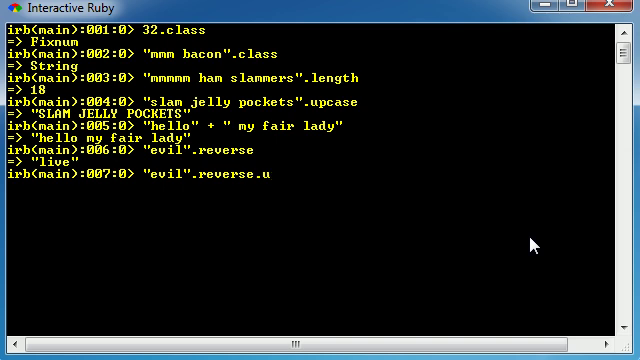